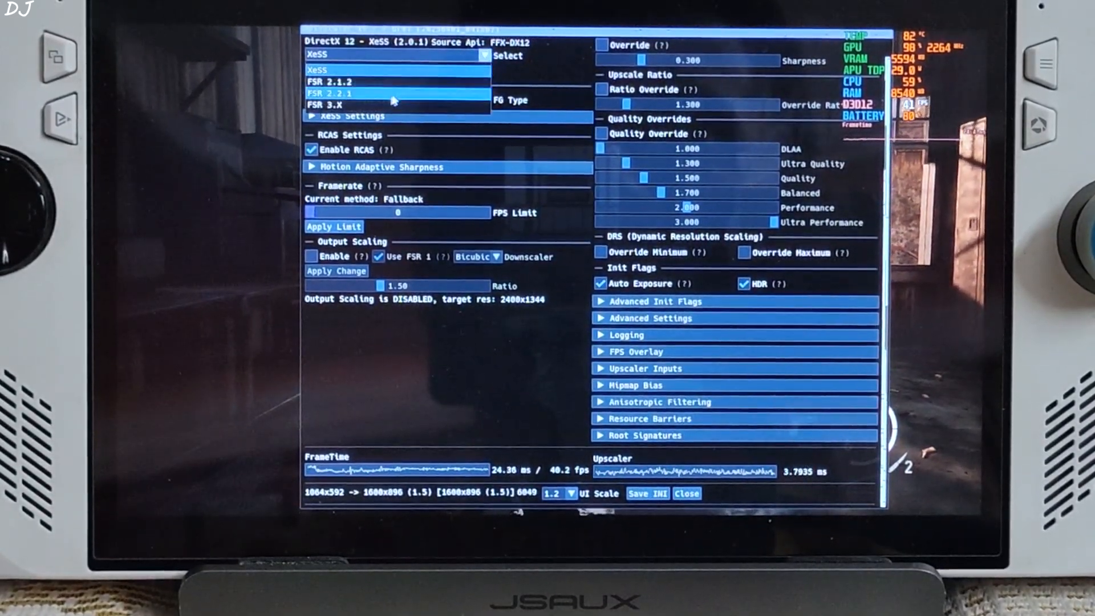
- Replace XeSS with FSR 3.X in the upscaler dropdown and apply, running FSR 3.1.3
{"action": "left_click", "coordinate": [329, 105]}
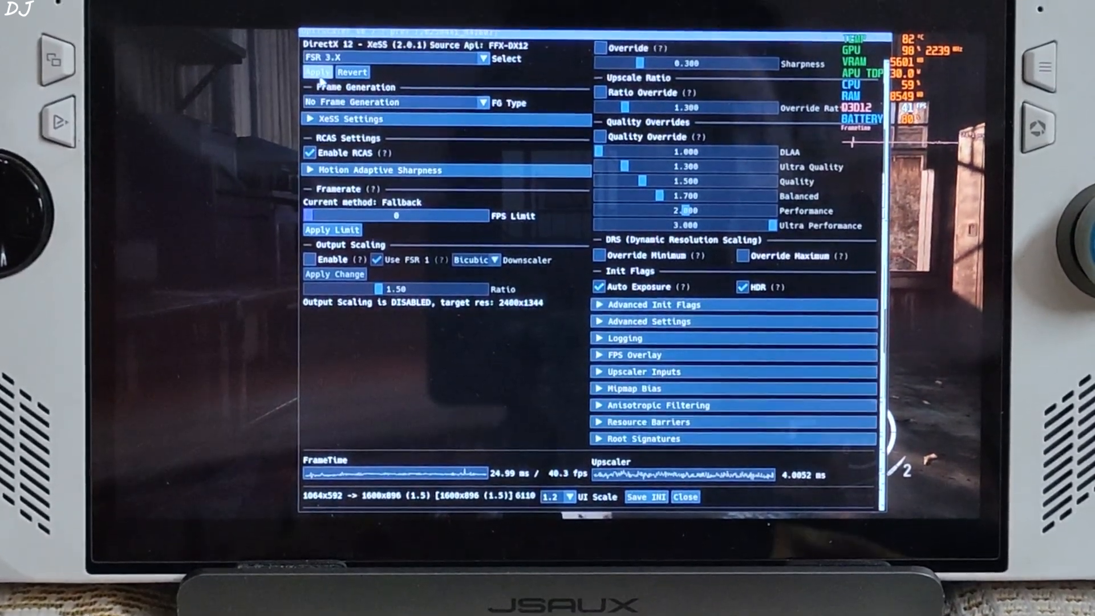
{"action": "left_click", "coordinate": [317, 73]}
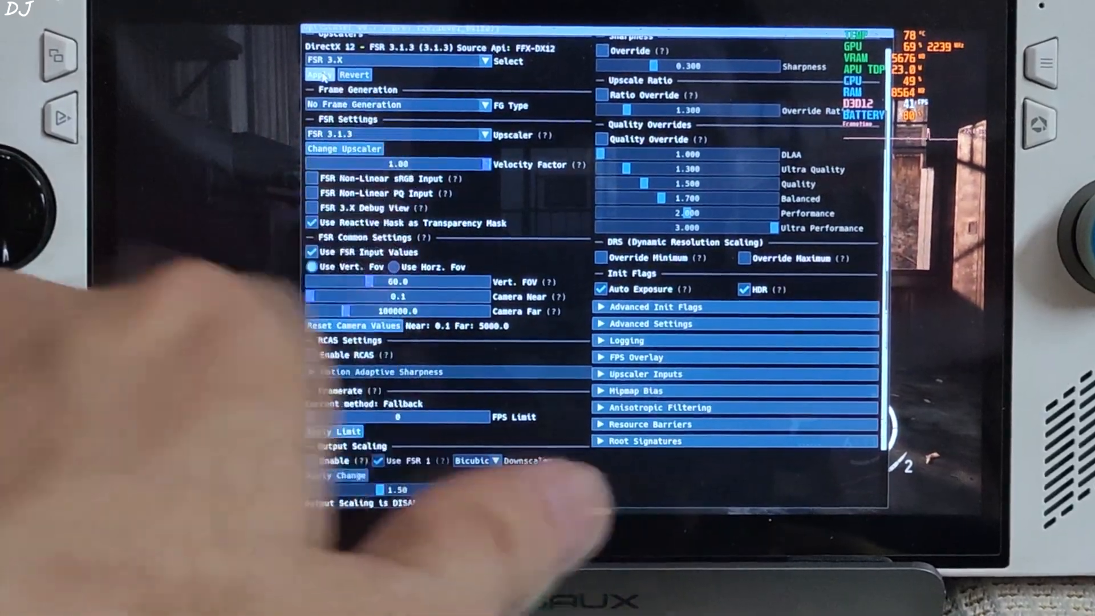